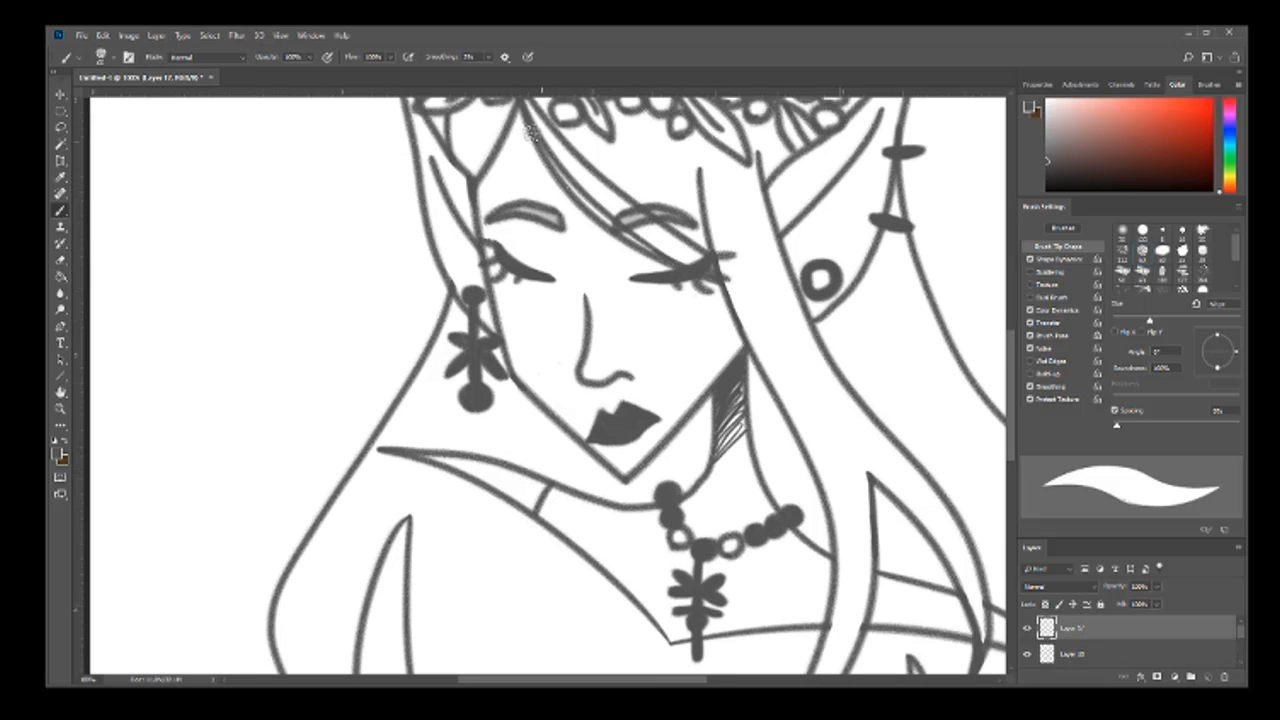
Brush flat gray over the elf's hair and dress on the layer beneath the line art
drag(530, 136, 650, 196)
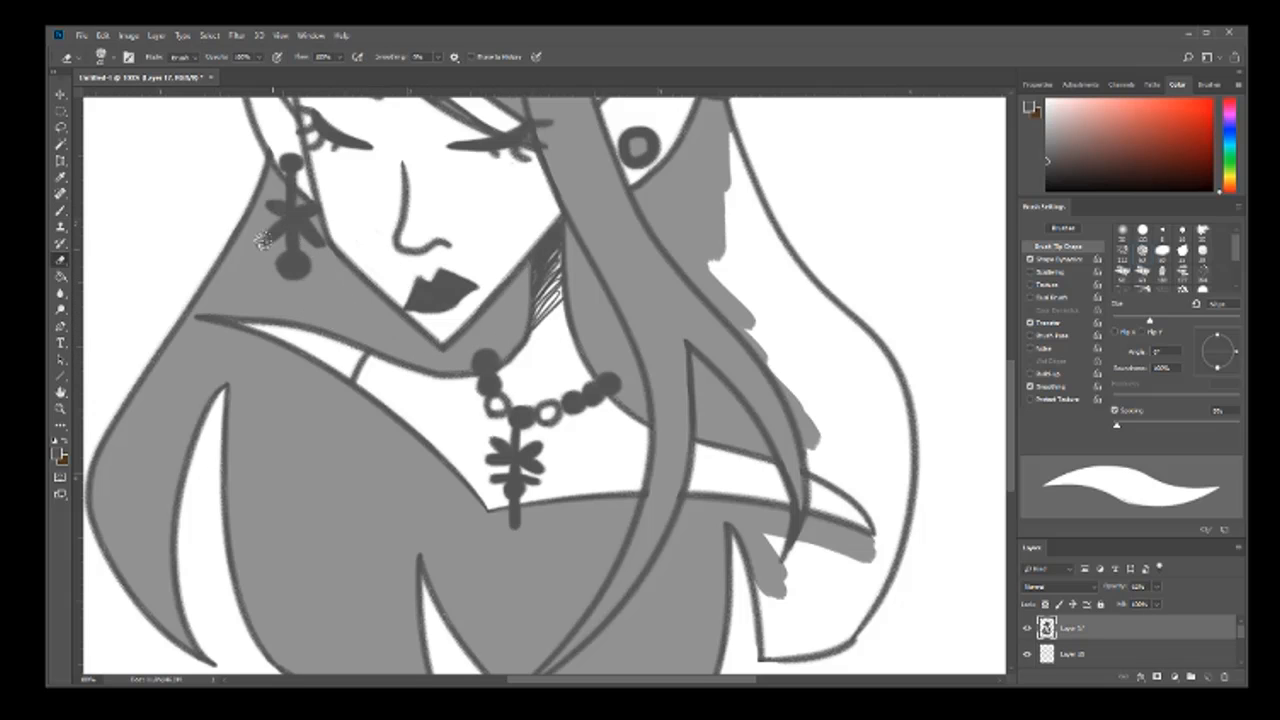
Paint gray into all the flower crown petals with the Brush tool
click(1160, 272)
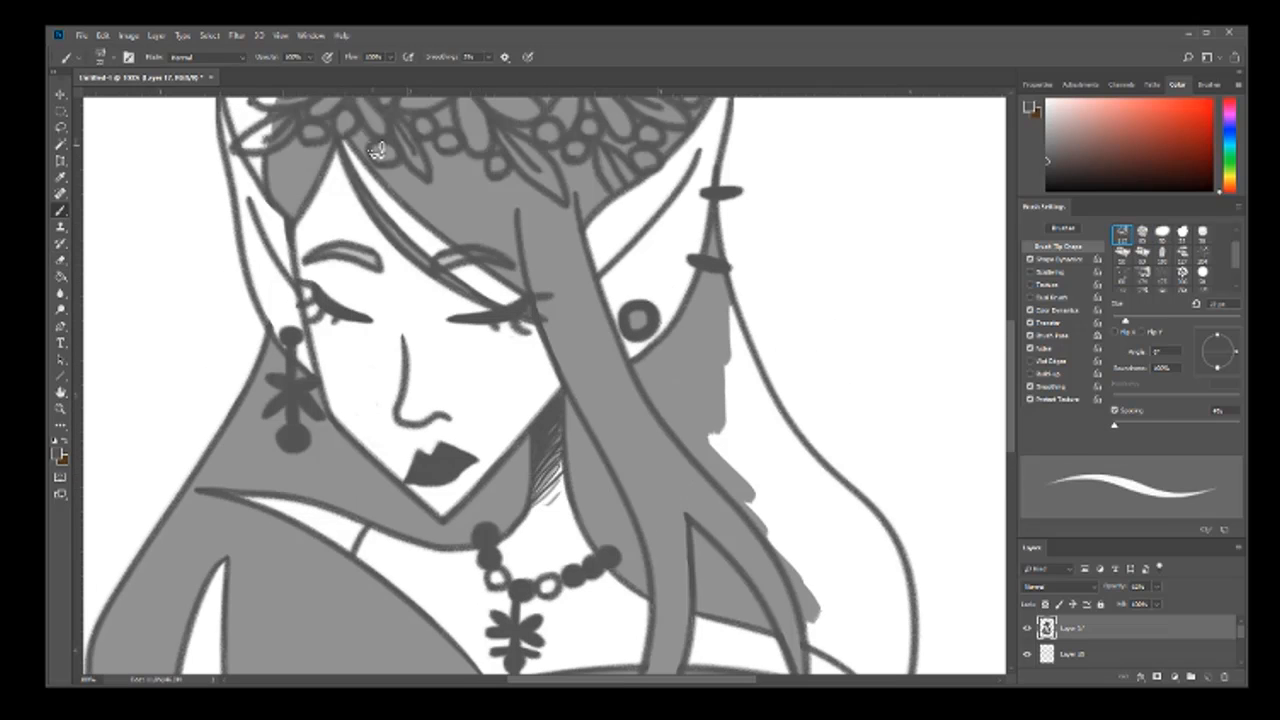
drag(730, 376, 810, 516)
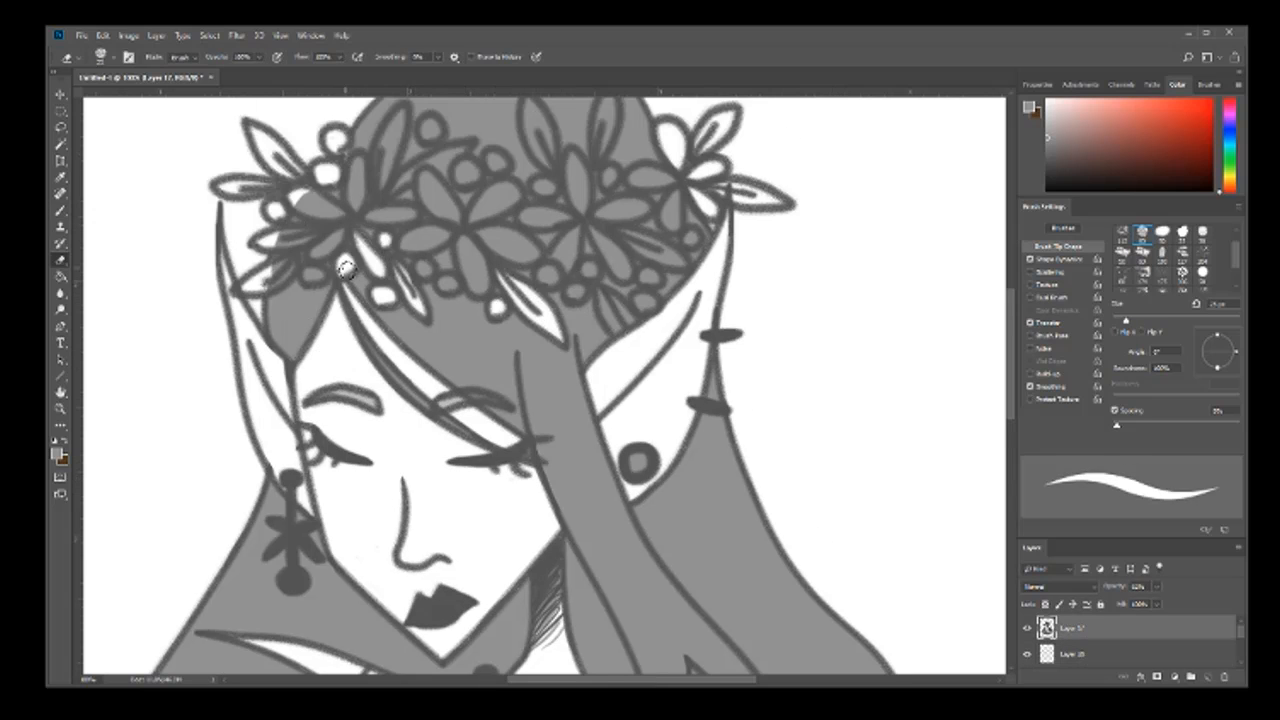
drag(344, 270, 316, 236)
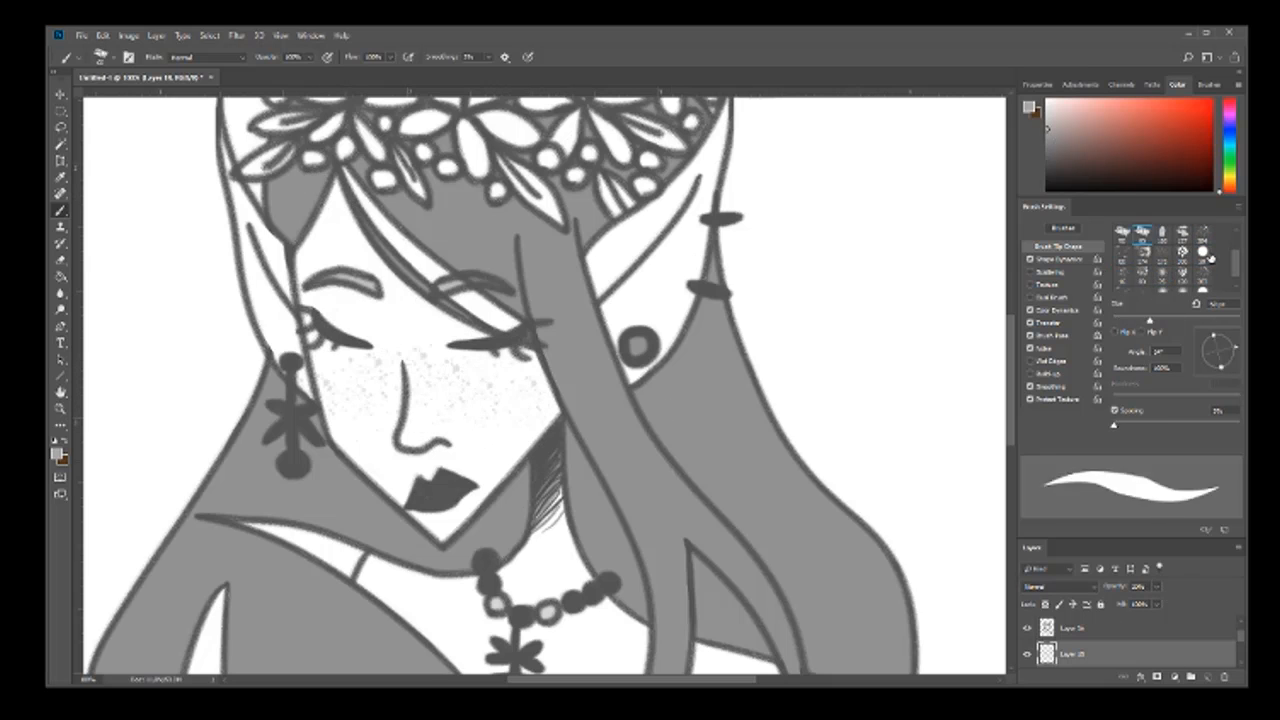
Draw dark vertical tear-like stripes beneath both eyes with a small hard brush
click(1122, 234)
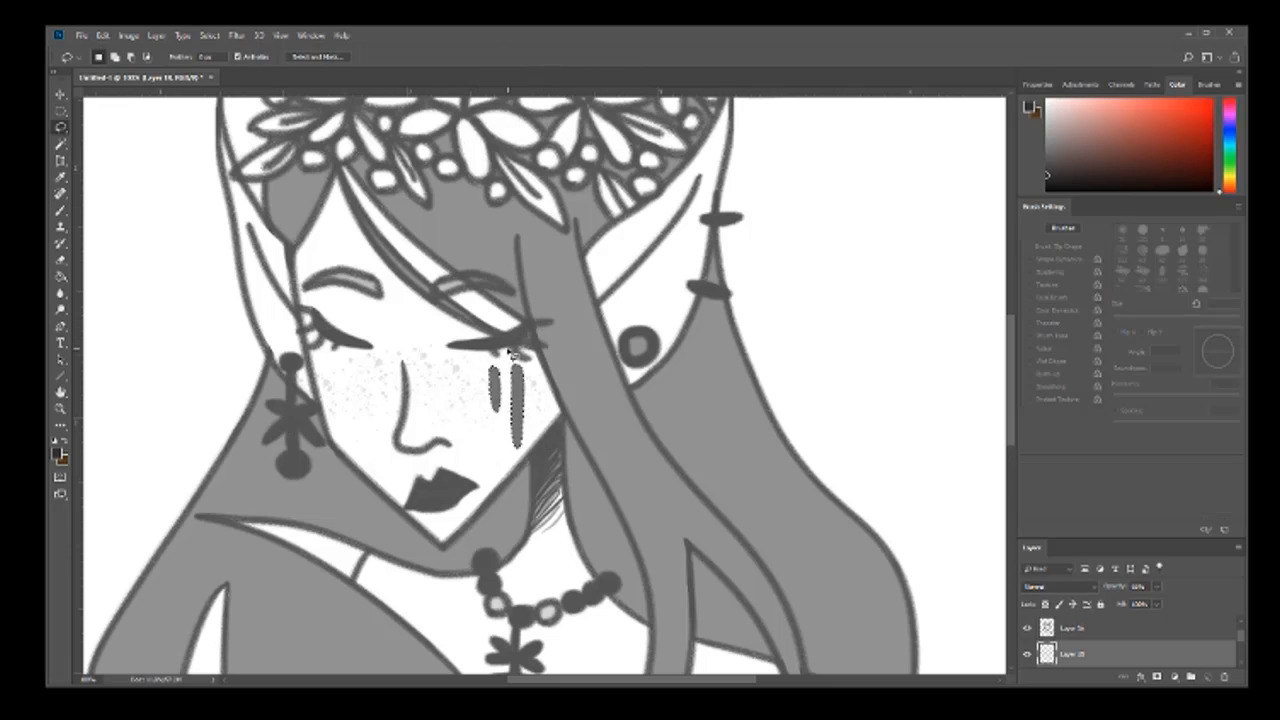
drag(516, 390, 320, 390)
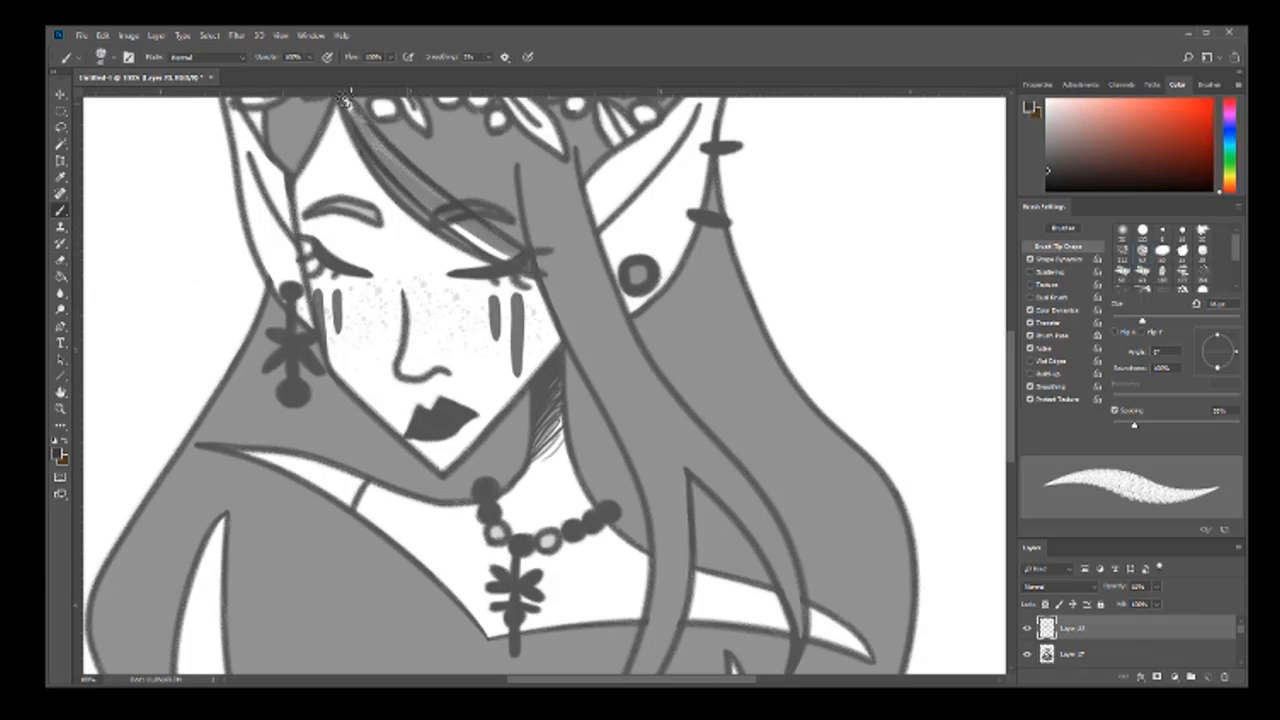
Stipple darker gray shading onto the forehead under the crown, the ears and hair, and the neck and collar
drag(340, 100, 540, 280)
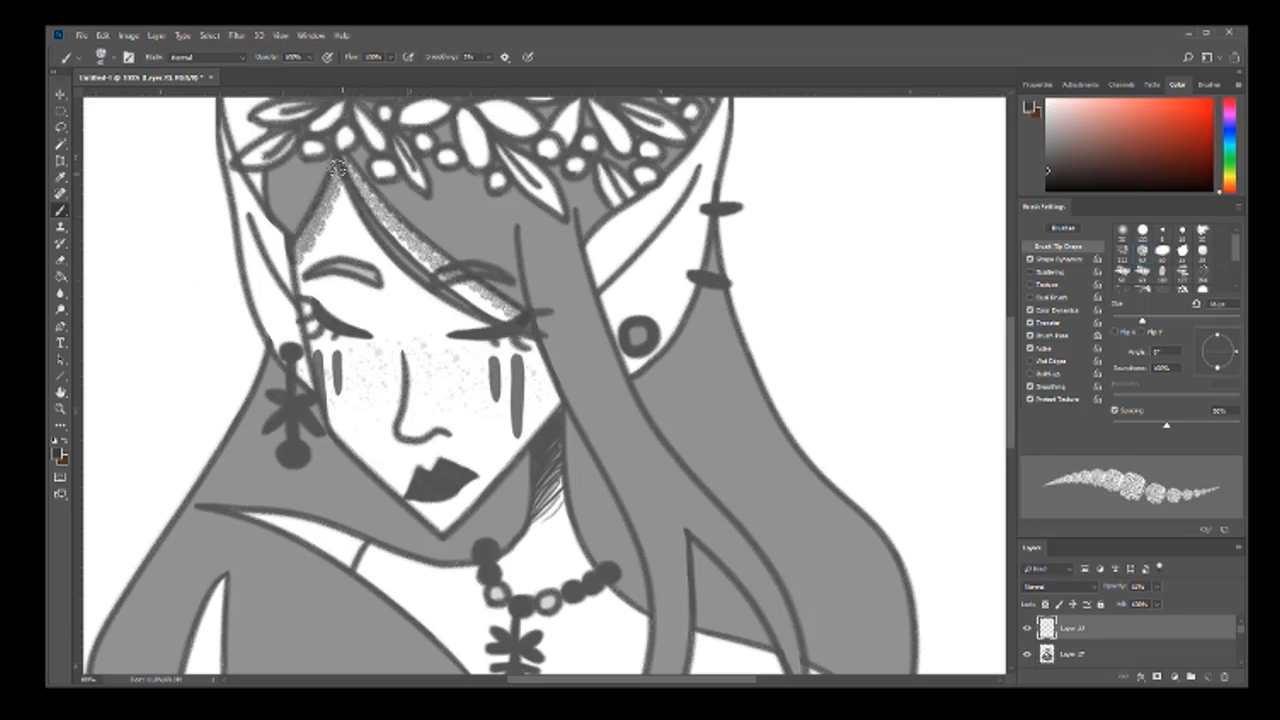
drag(336, 170, 540, 420)
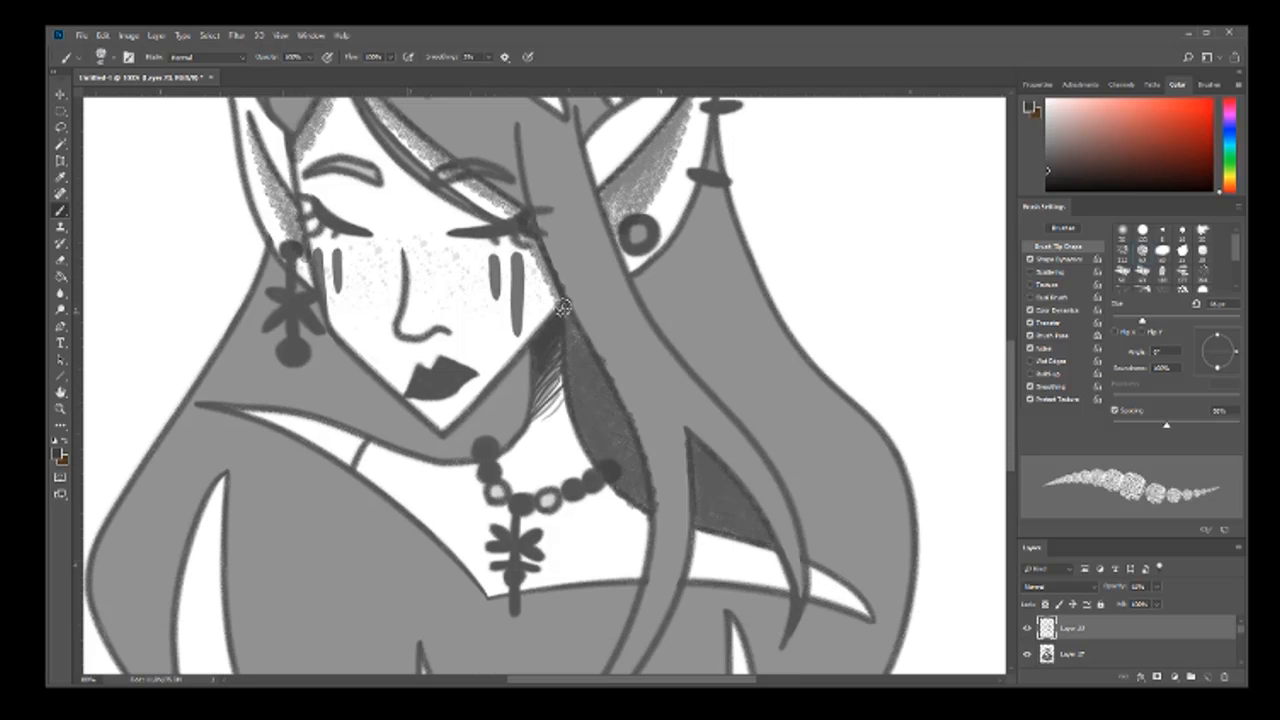
drag(560, 308, 204, 378)
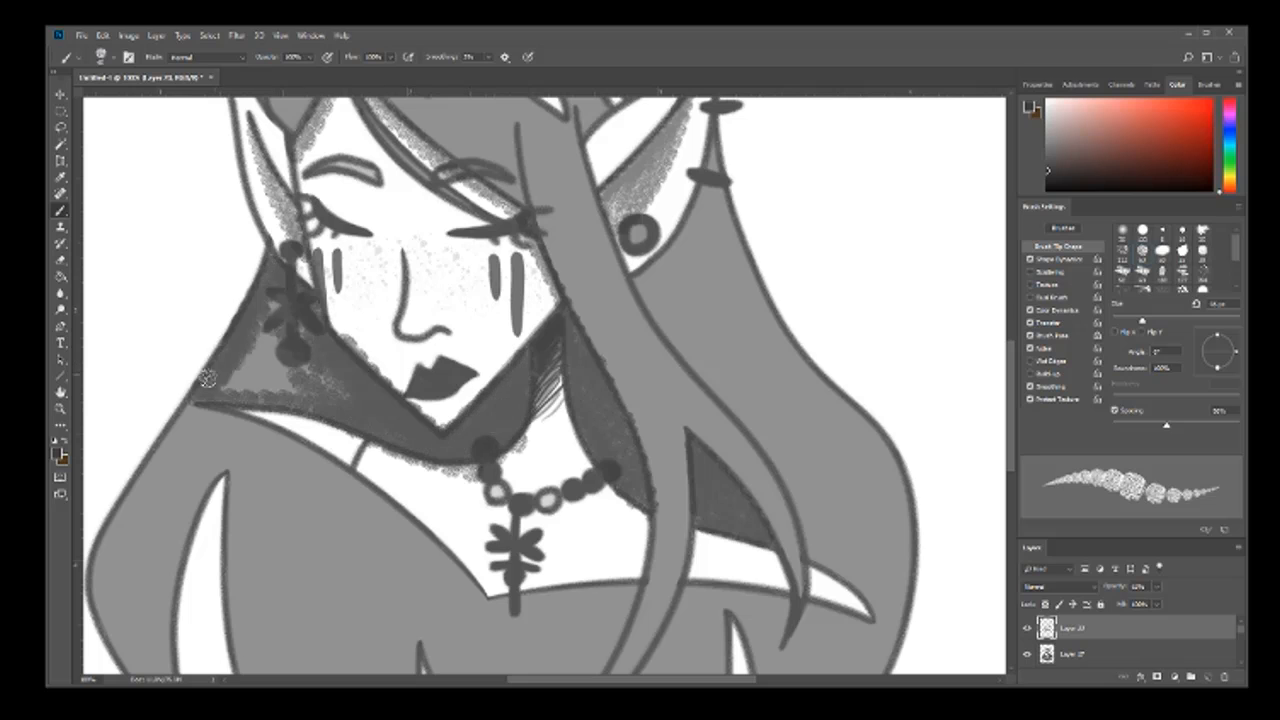